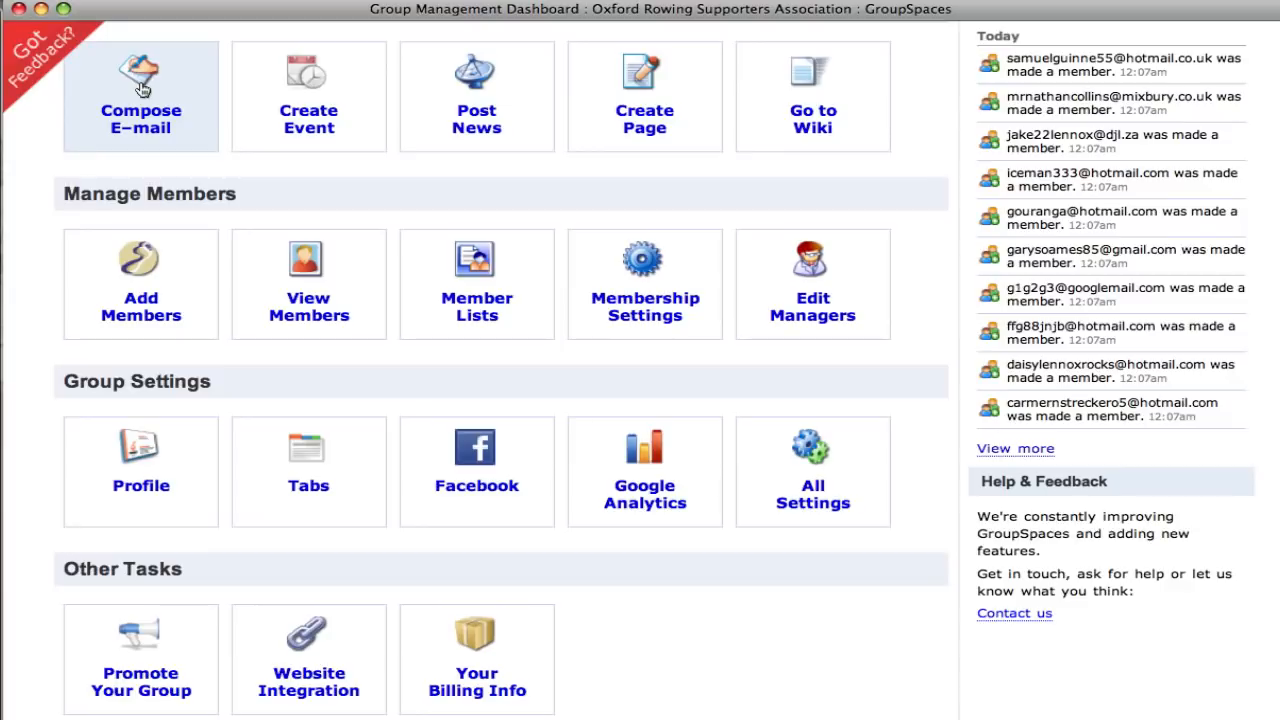
mouse_move(308, 96)
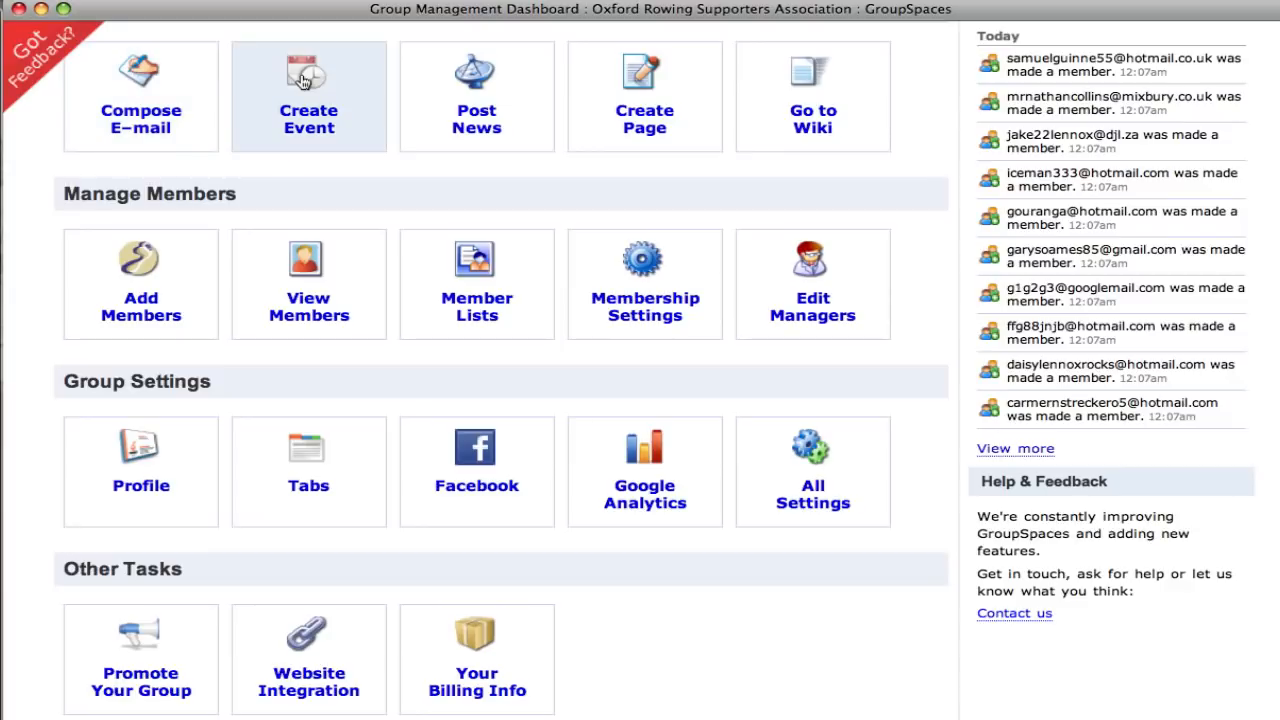
mouse_move(140, 284)
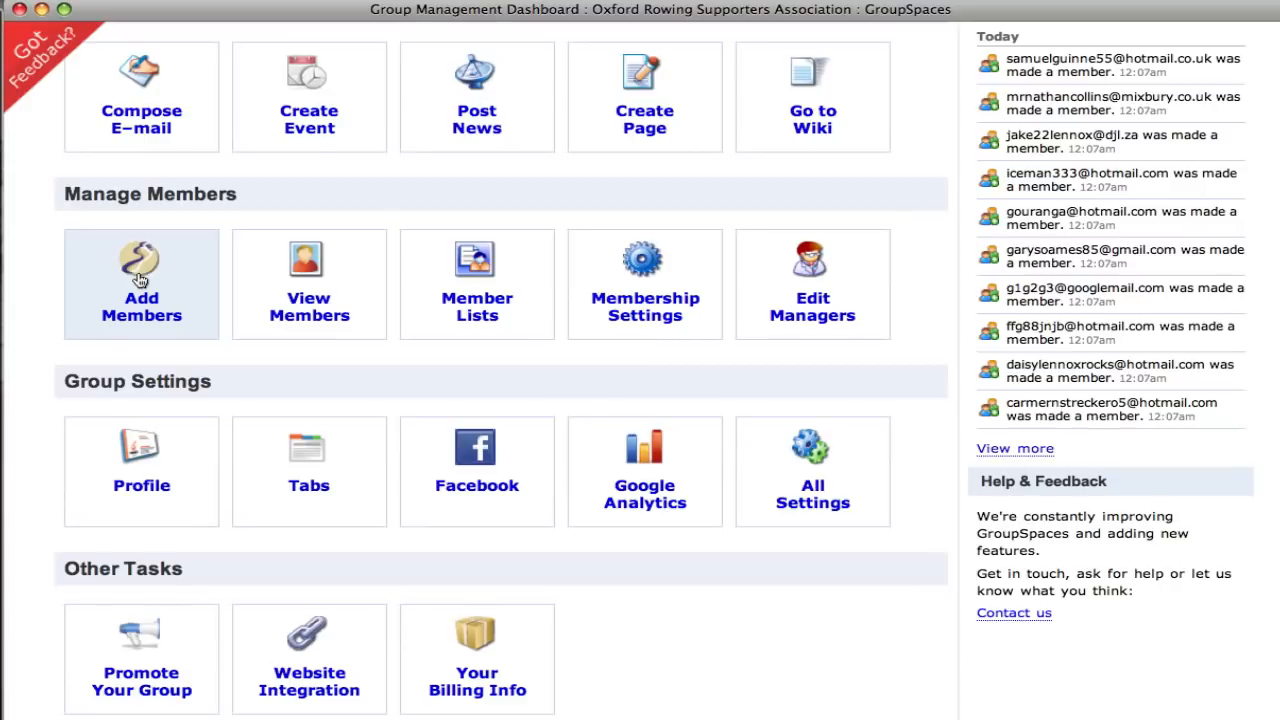
mouse_move(308, 658)
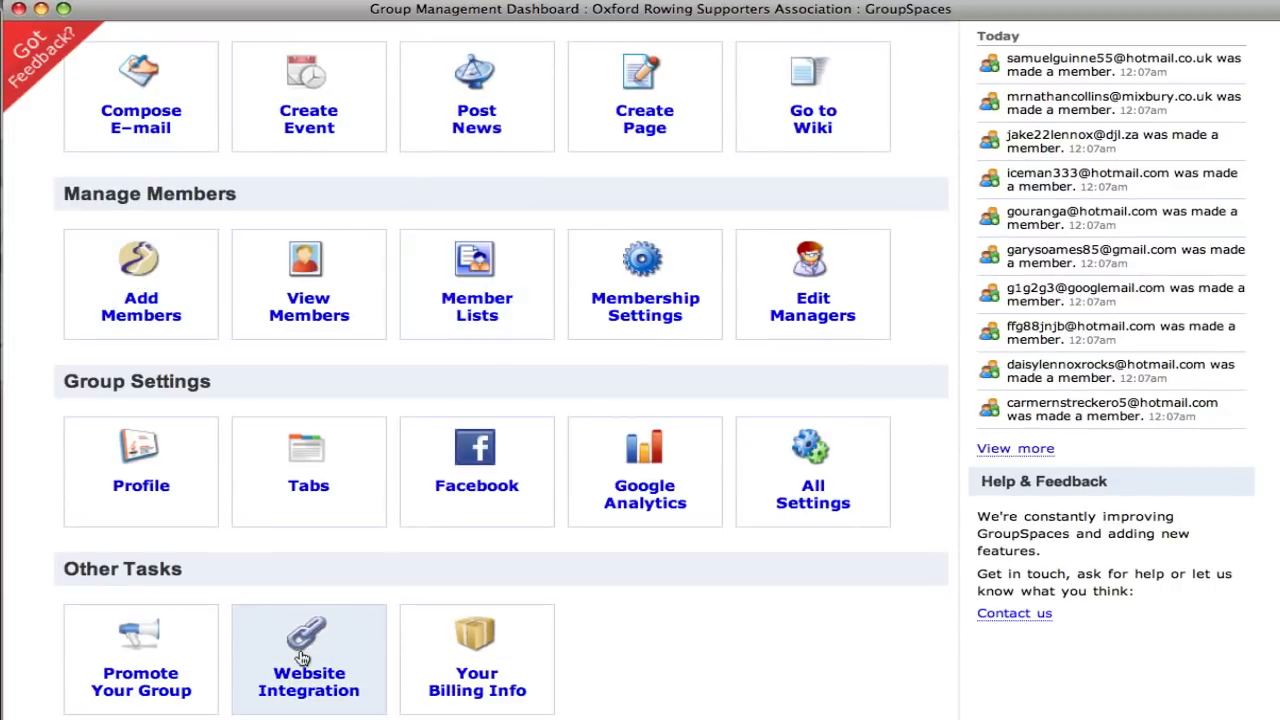
mouse_move(476, 472)
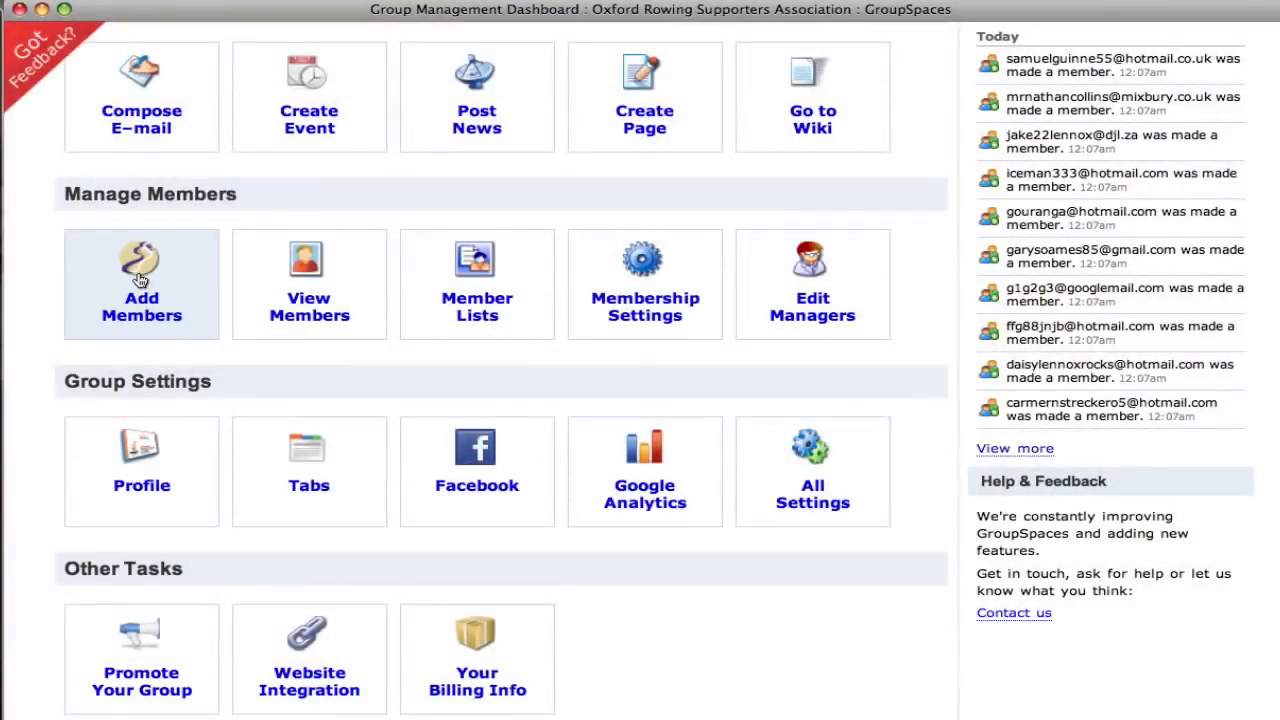
- Go to Add Members for the Oxford Rowing Supporters Association from the dashboard
click(140, 284)
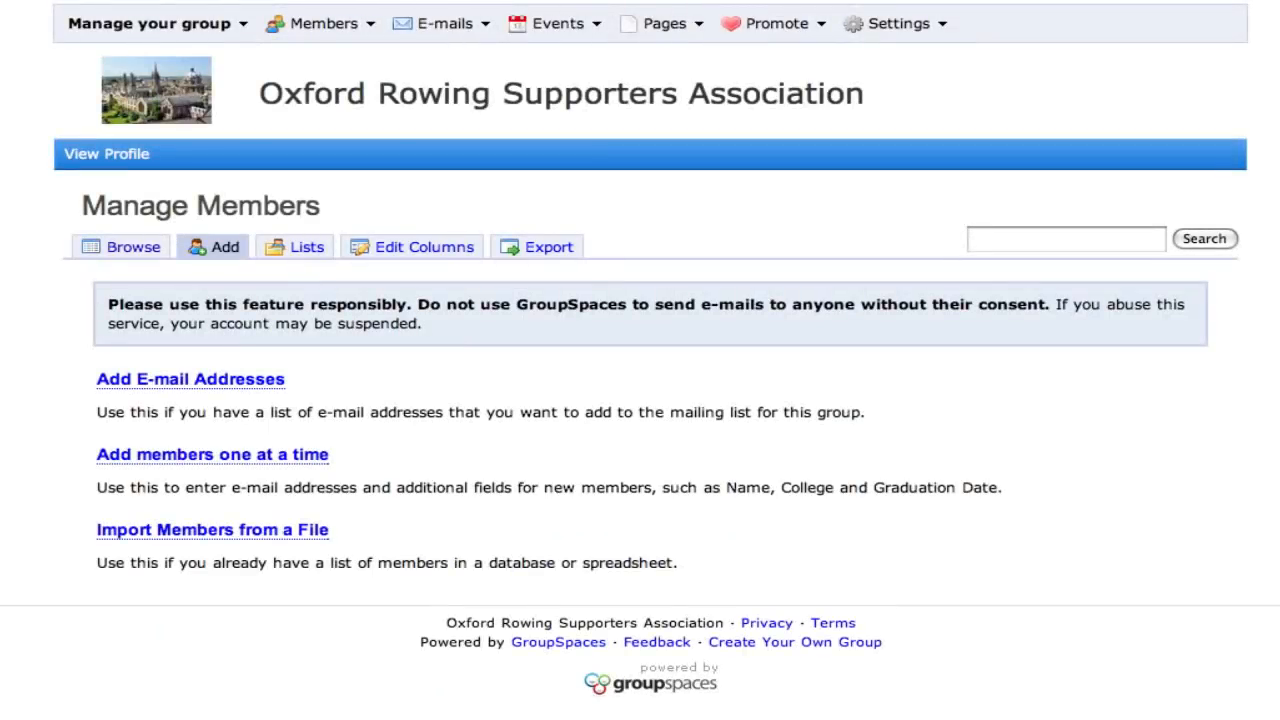